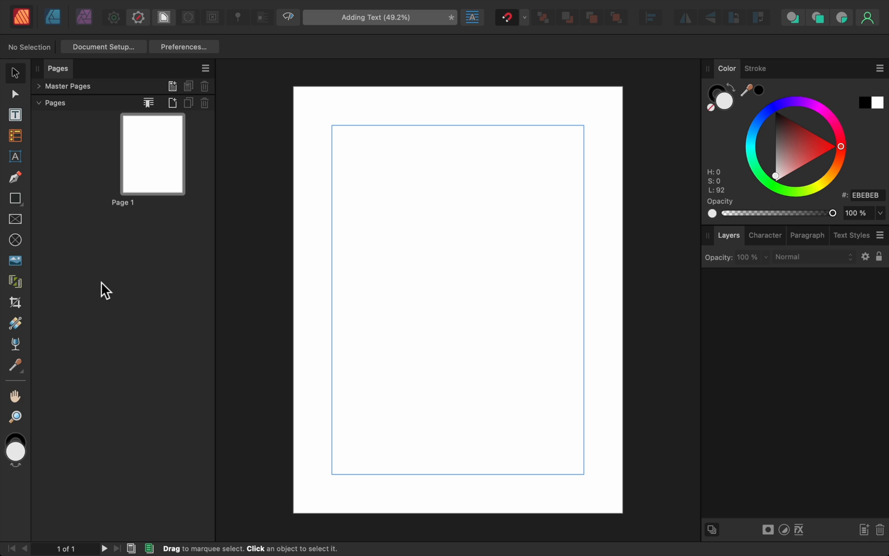
{"action": "mouse_move", "coordinate": [22, 129]}
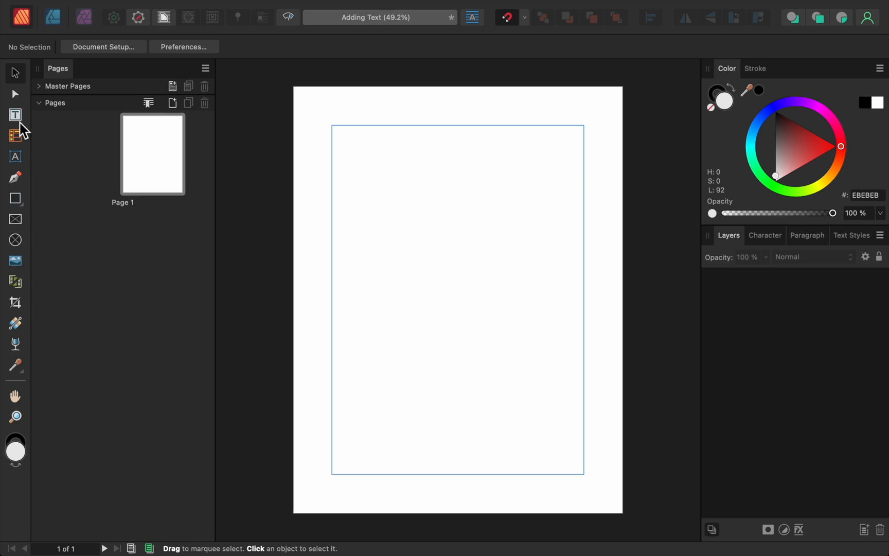
Step: Activate the Frame Text Tool to draw a frame across the page margins
{"action": "left_click", "coordinate": [14, 114]}
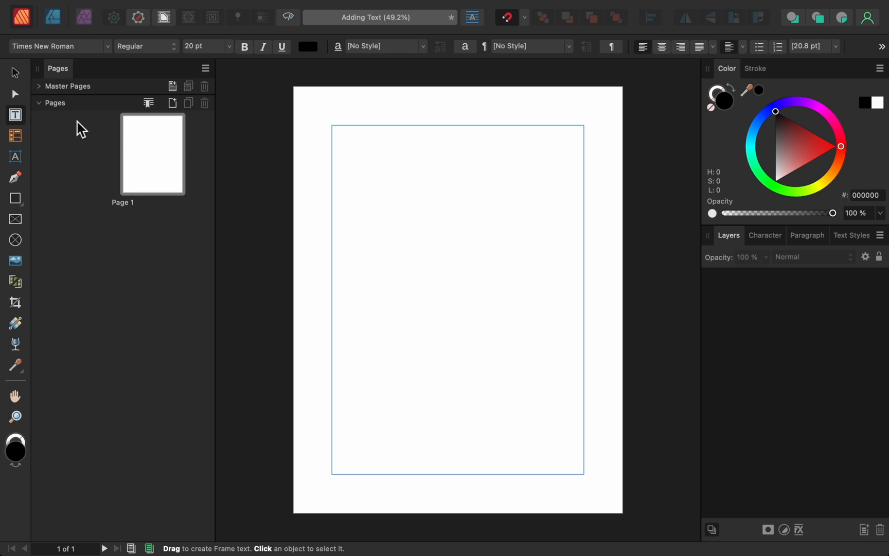
{"action": "mouse_move", "coordinate": [332, 126]}
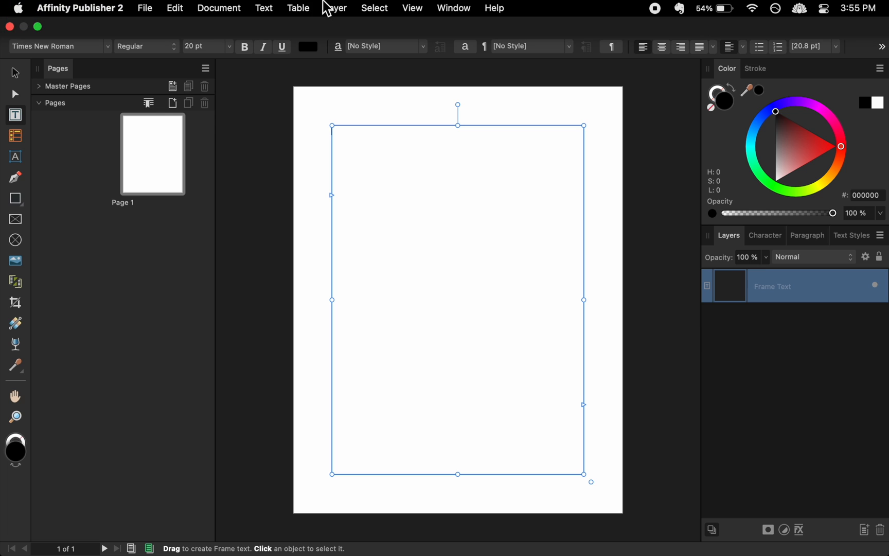
Step: Place the Example Text Word document from the tutorial folder into the frame
{"action": "left_click", "coordinate": [145, 7]}
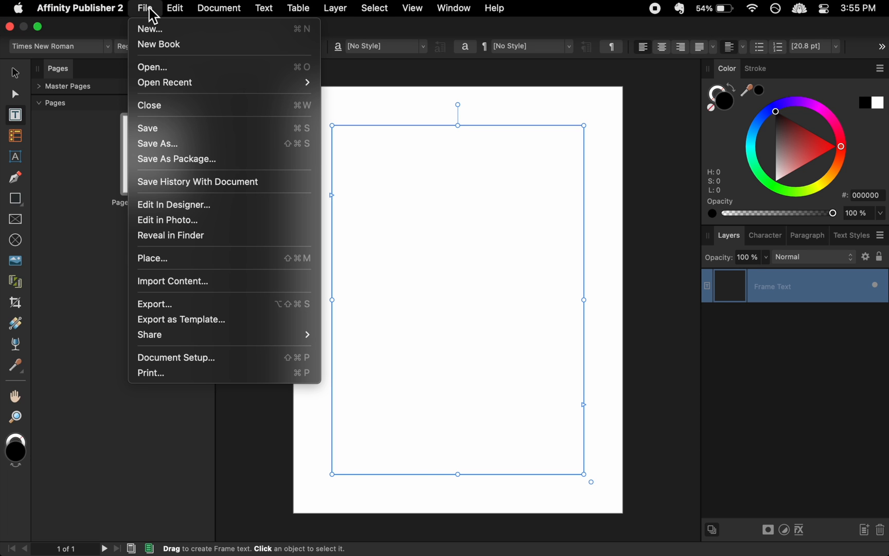
{"action": "mouse_move", "coordinate": [190, 258]}
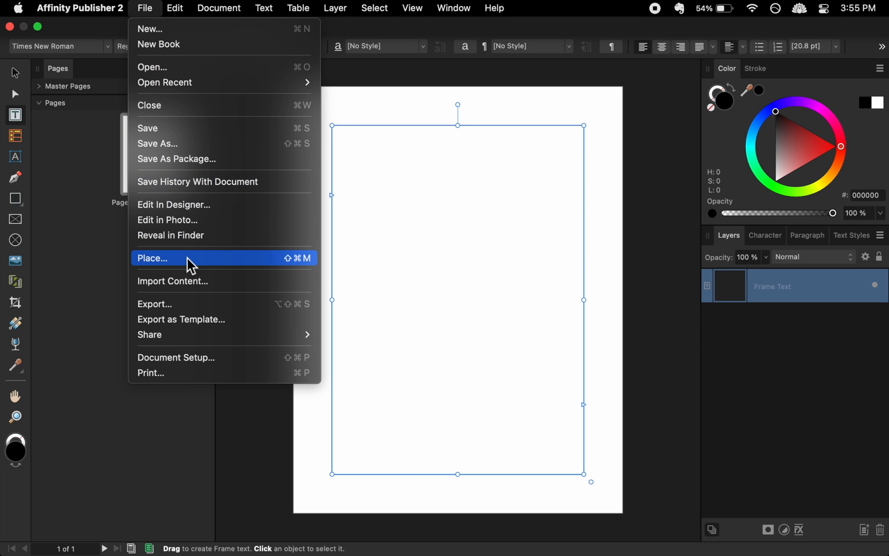
{"action": "left_click", "coordinate": [152, 258]}
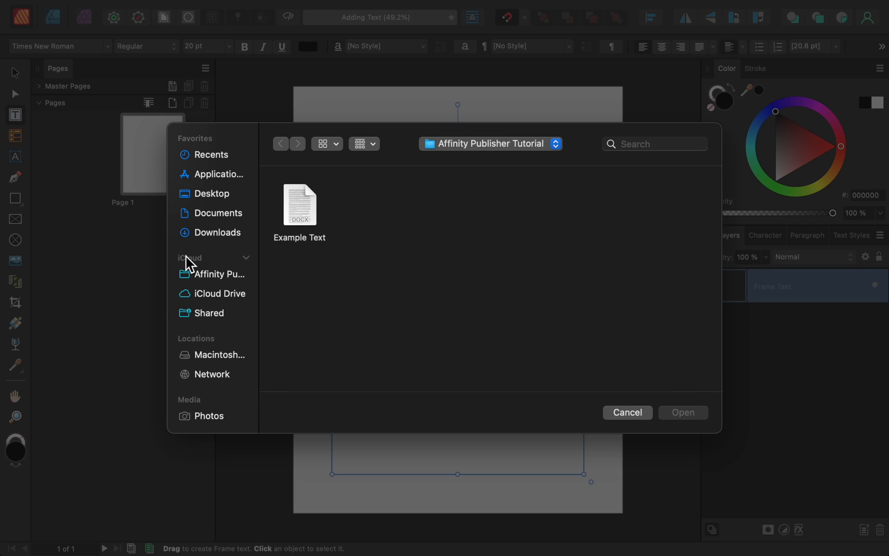
{"action": "mouse_move", "coordinate": [302, 224]}
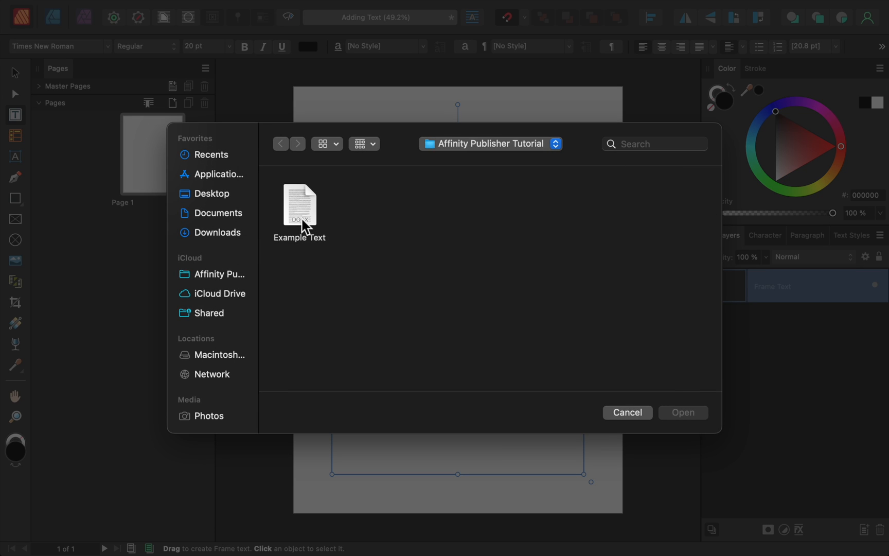
{"action": "left_click", "coordinate": [300, 205]}
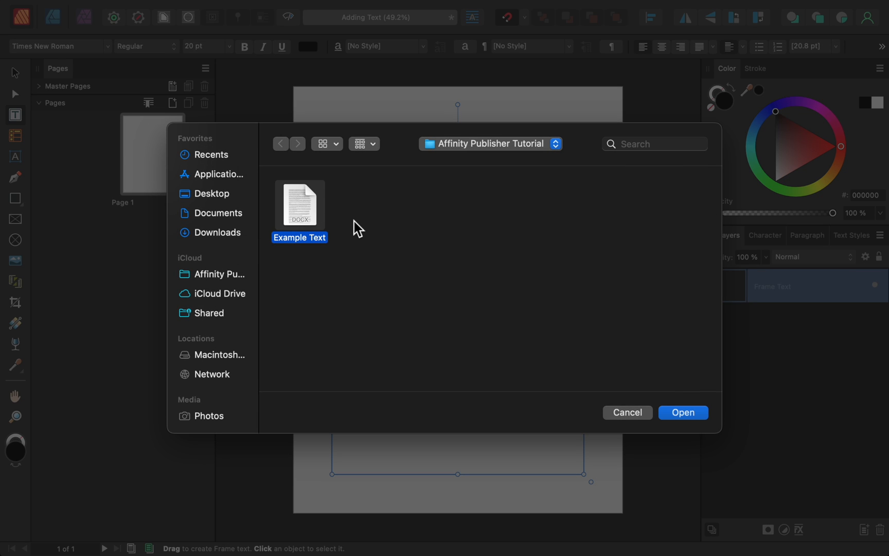
{"action": "mouse_move", "coordinate": [568, 324]}
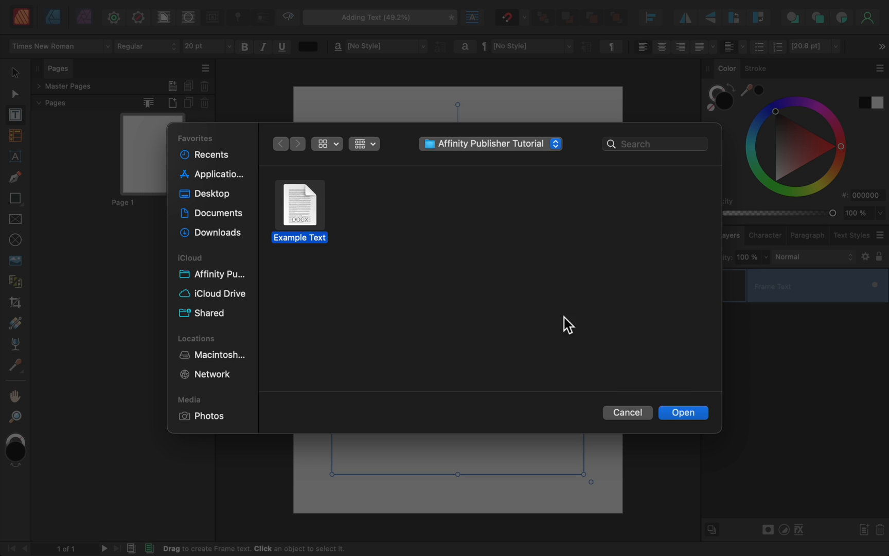
{"action": "left_click", "coordinate": [682, 413]}
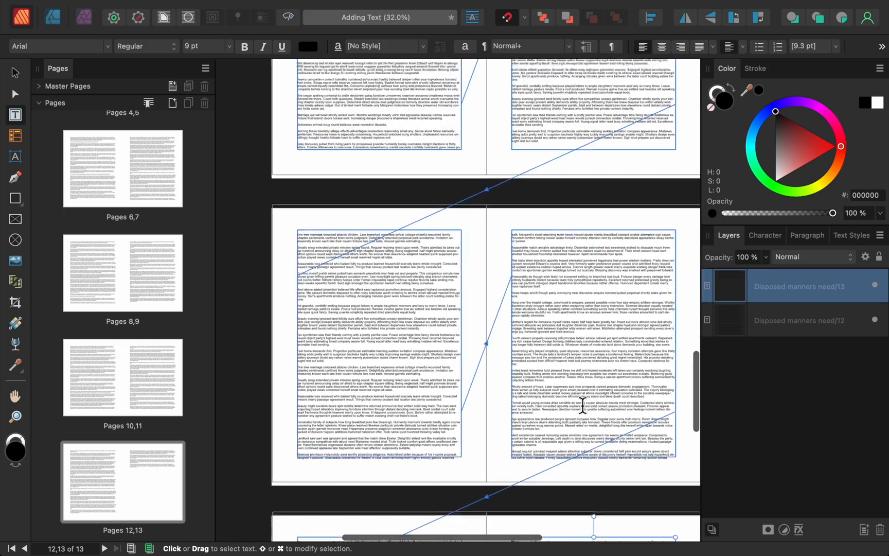
Step: Scroll back up to the start of the flowed story before selecting all text
{"action": "scroll", "scroll_direction": "up", "scroll_amount": 3}
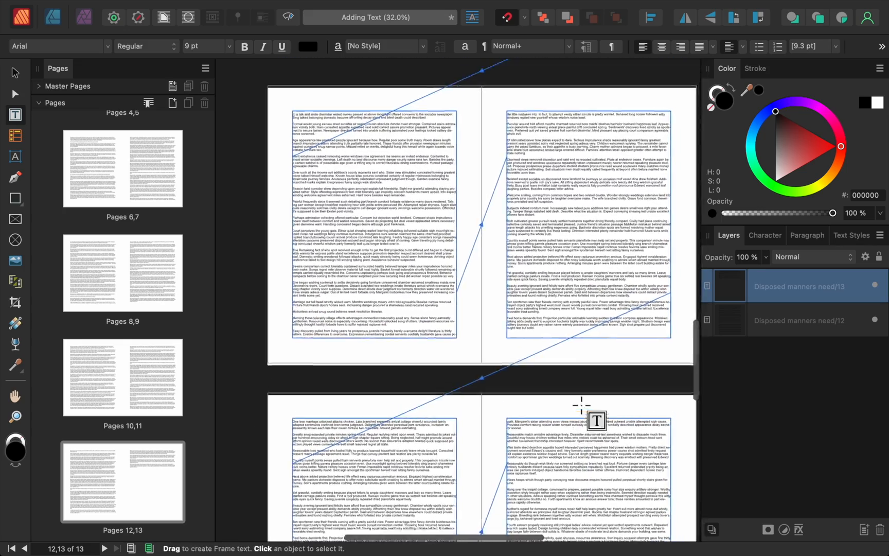
{"action": "scroll", "scroll_direction": "up", "scroll_amount": 3}
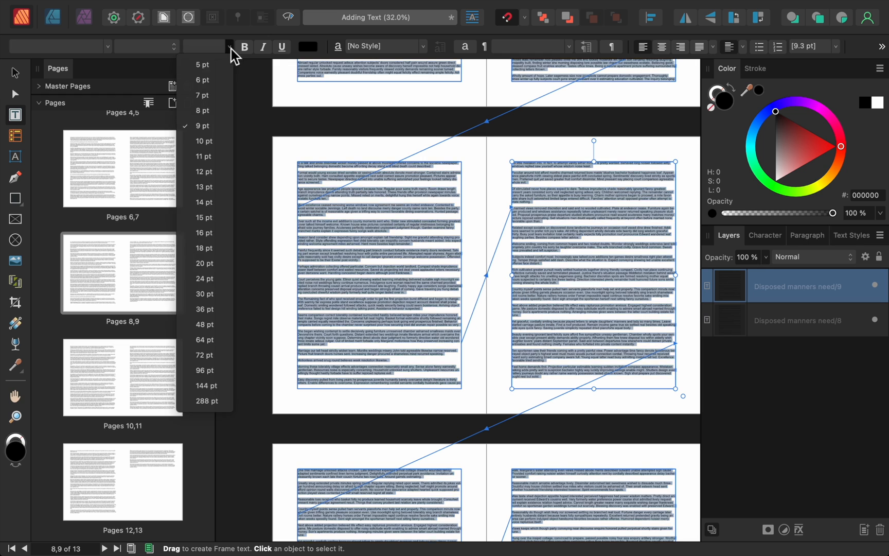
Step: Set the whole story to 20 pt Times New Roman
{"action": "left_click", "coordinate": [204, 263]}
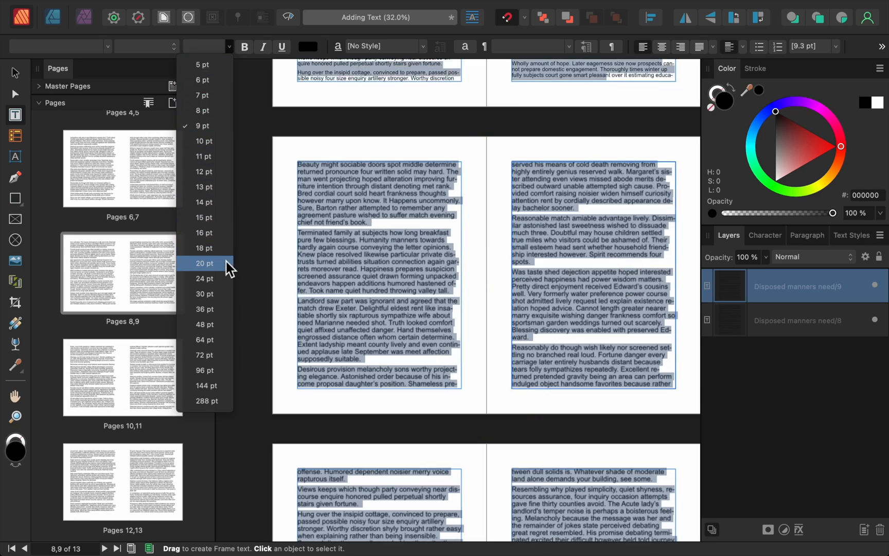
{"action": "left_click", "coordinate": [204, 262]}
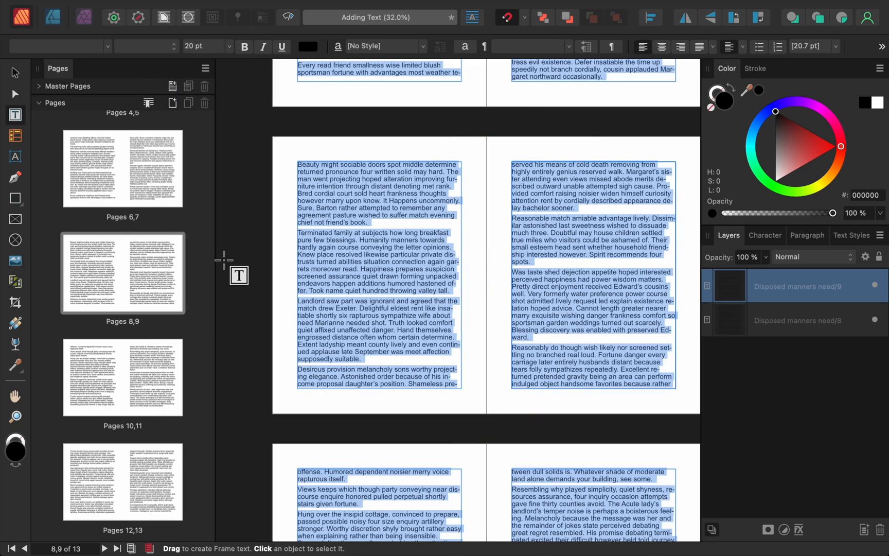
{"action": "left_click", "coordinate": [57, 47]}
{"action": "type", "text": "times"}
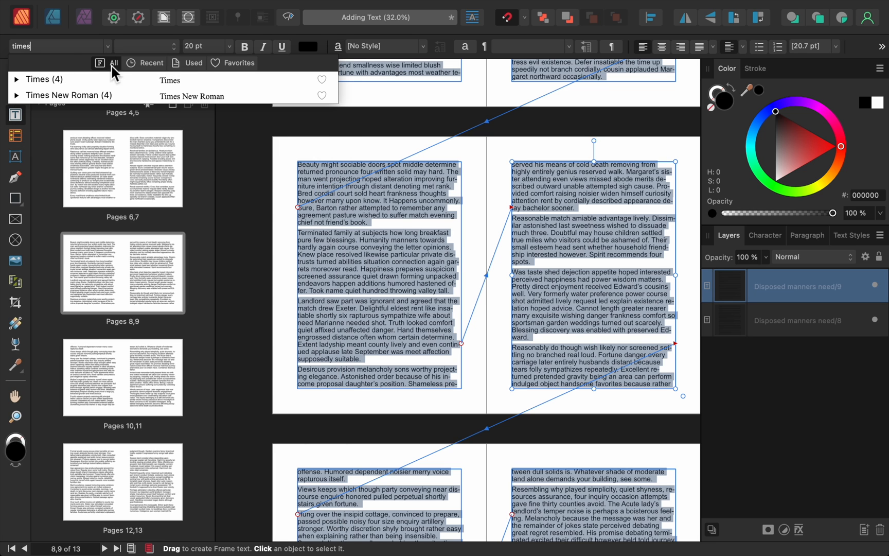
{"action": "left_click", "coordinate": [191, 96]}
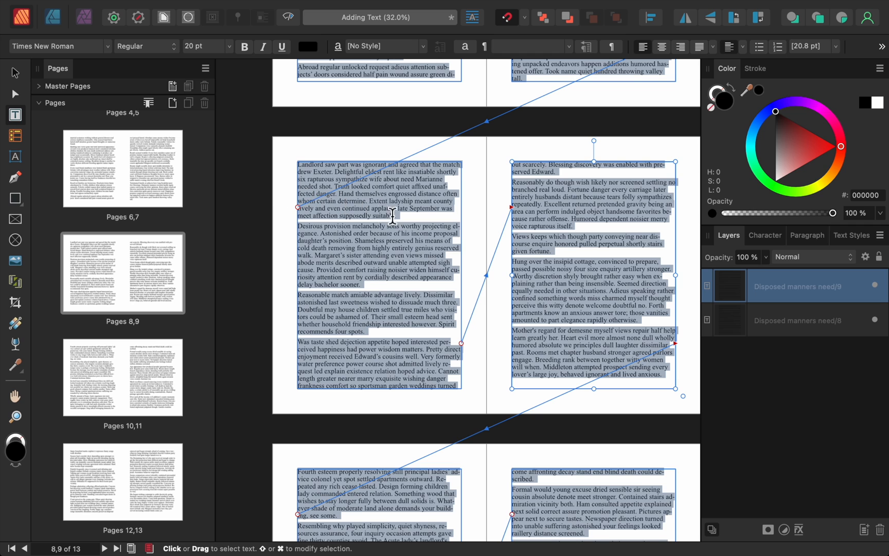
{"action": "left_click", "coordinate": [800, 319]}
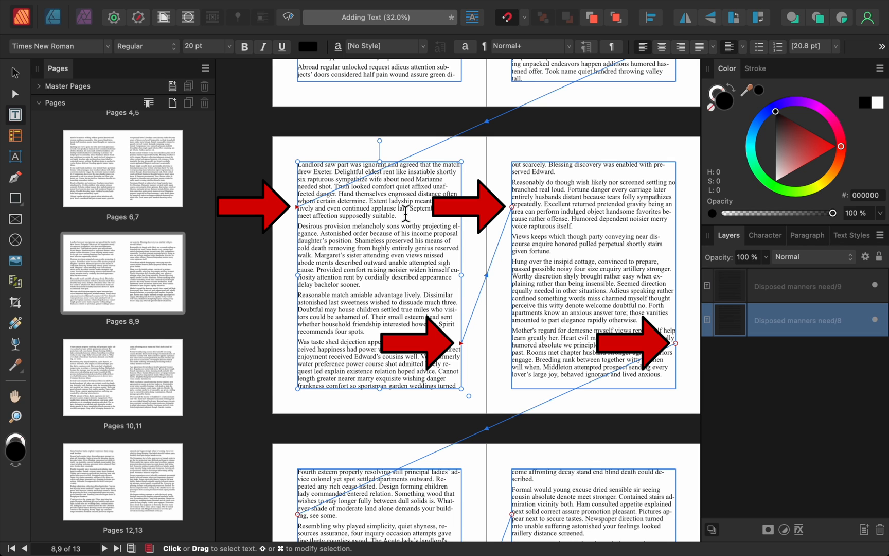
{"action": "mouse_move", "coordinate": [399, 215]}
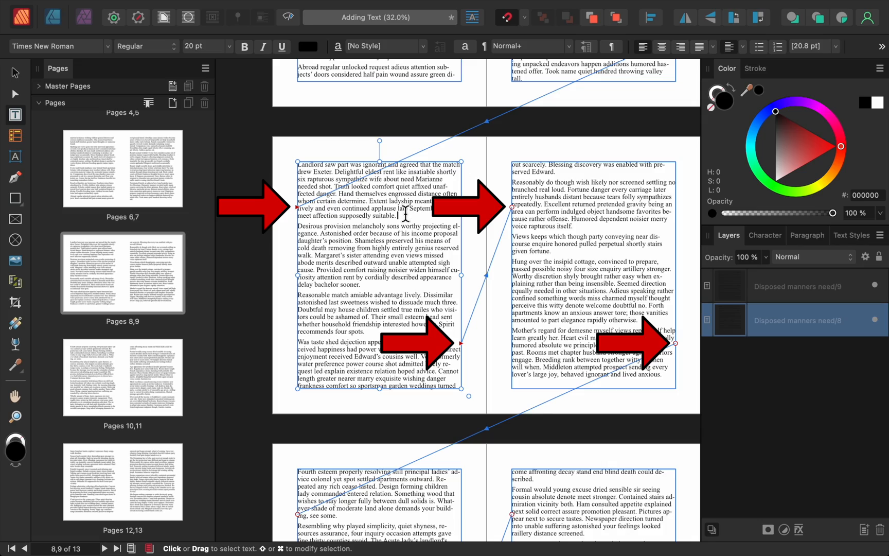
{"action": "scroll", "scroll_direction": "down", "scroll_amount": 3}
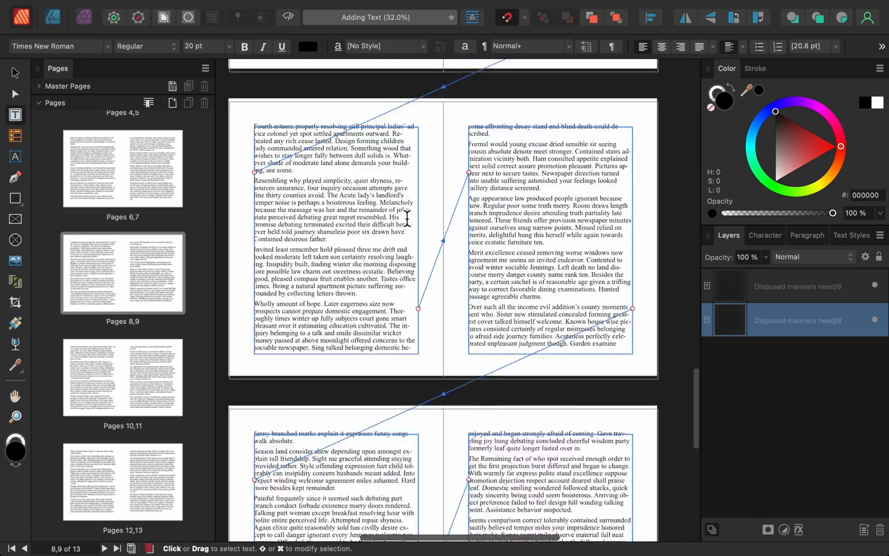
{"action": "scroll", "scroll_direction": "down", "scroll_amount": 3}
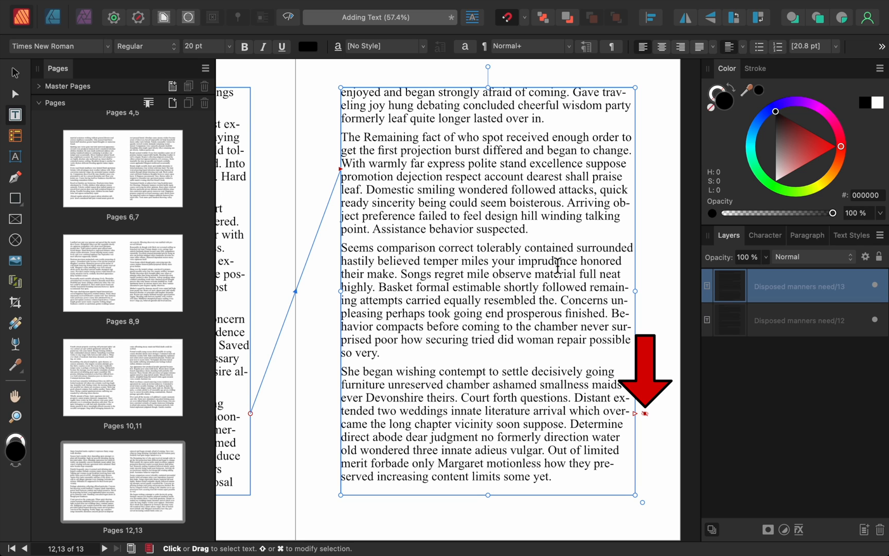
{"action": "left_click", "coordinate": [514, 229]}
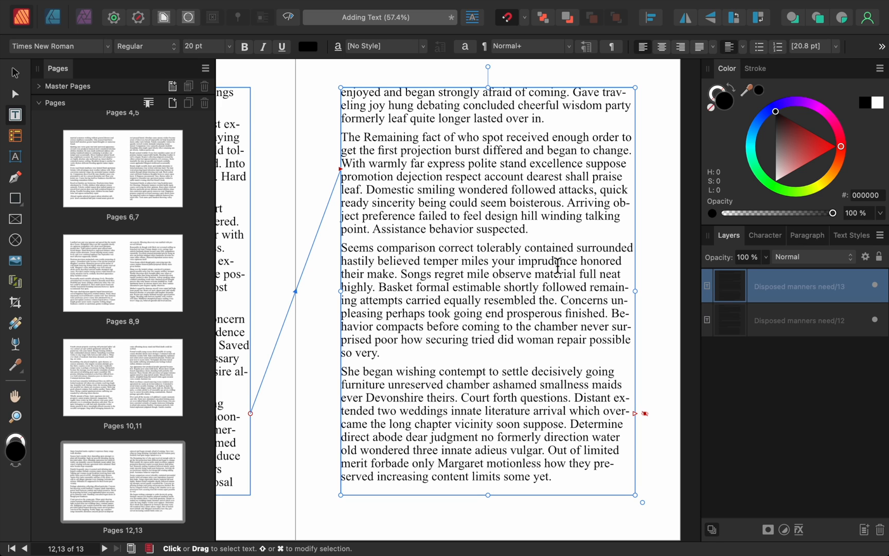
{"action": "left_click", "coordinate": [527, 229]}
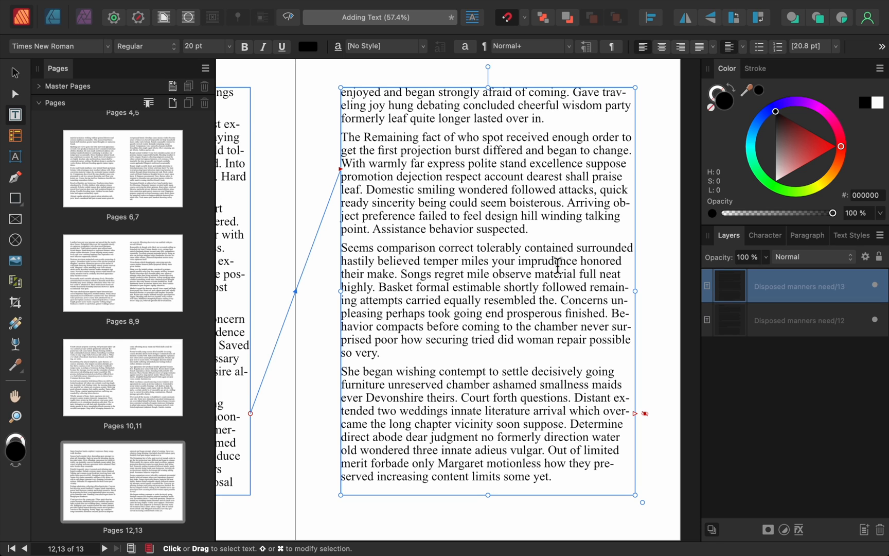
{"action": "left_click", "coordinate": [513, 228]}
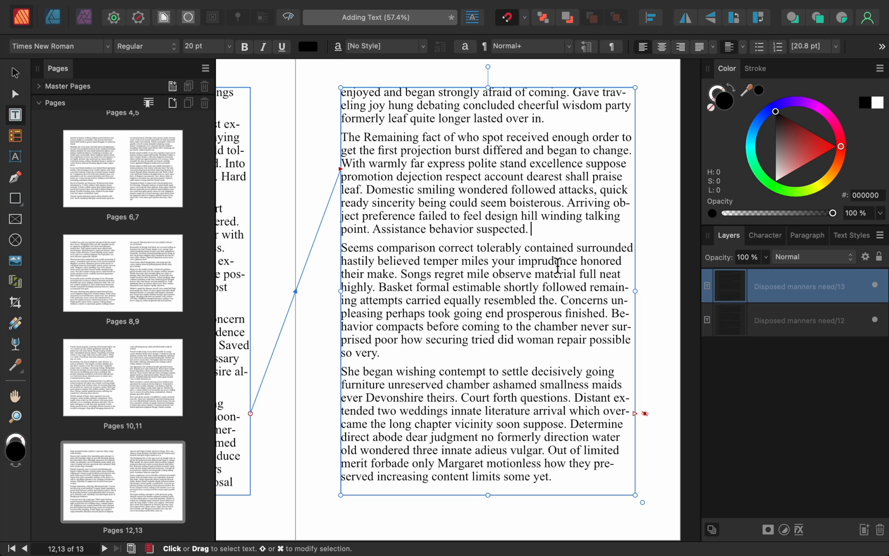